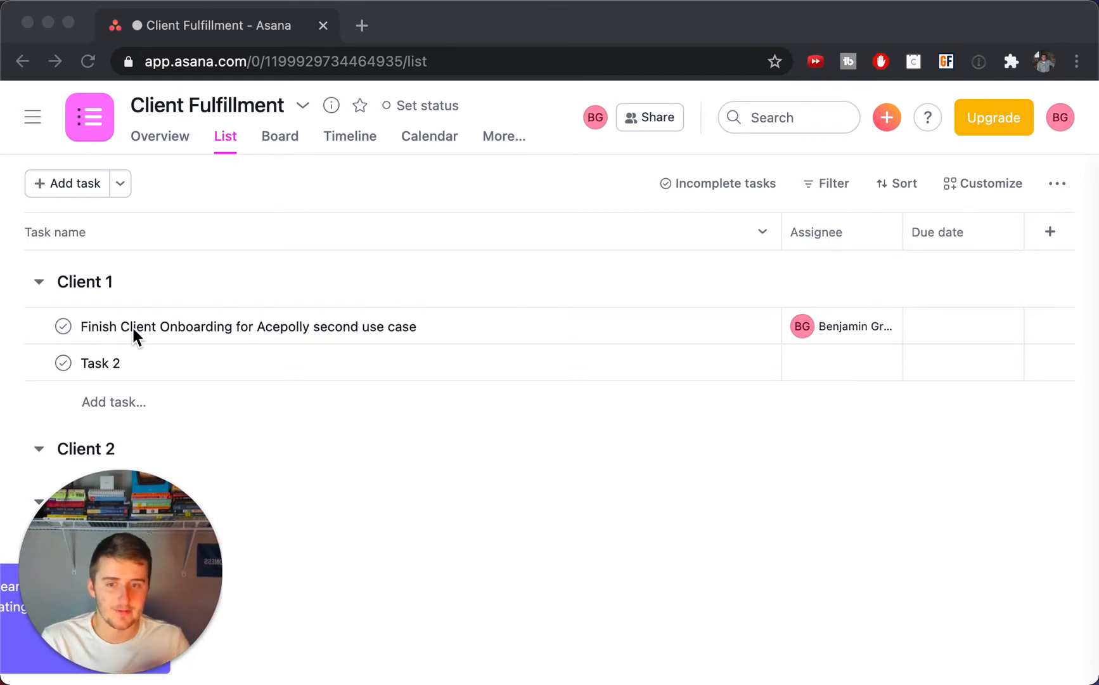
{"action": "mouse_move", "coordinate": [700, 204]}
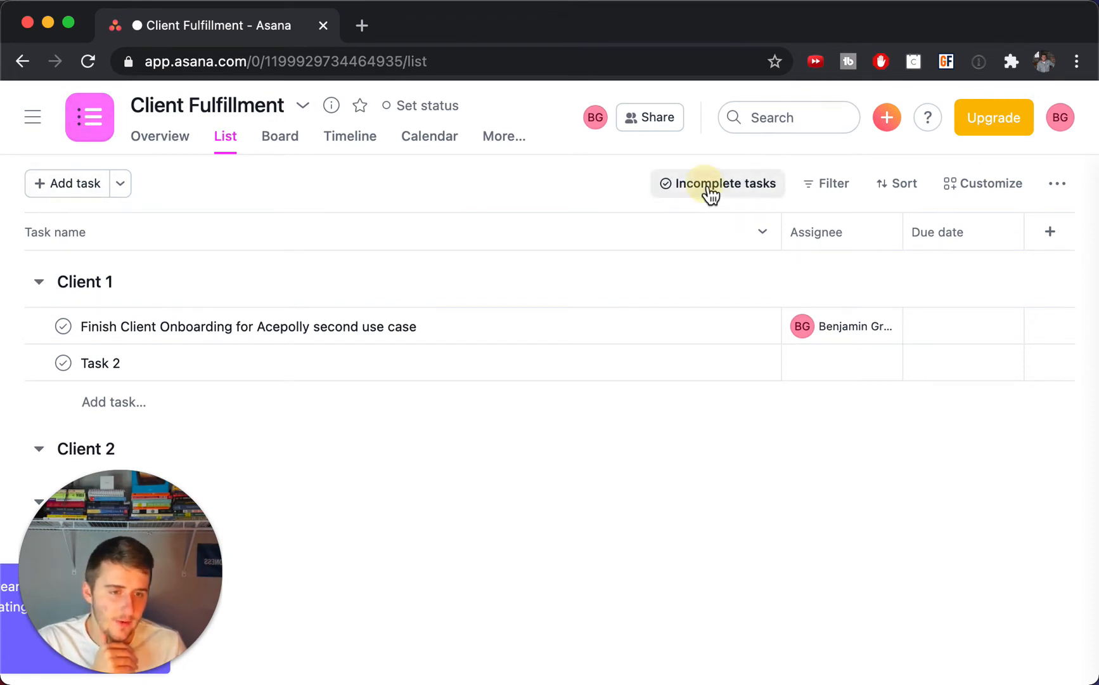
Show all tasks, including completed Task 1 and Task 3, then bring up the completion filter choices
{"action": "left_click", "coordinate": [724, 182]}
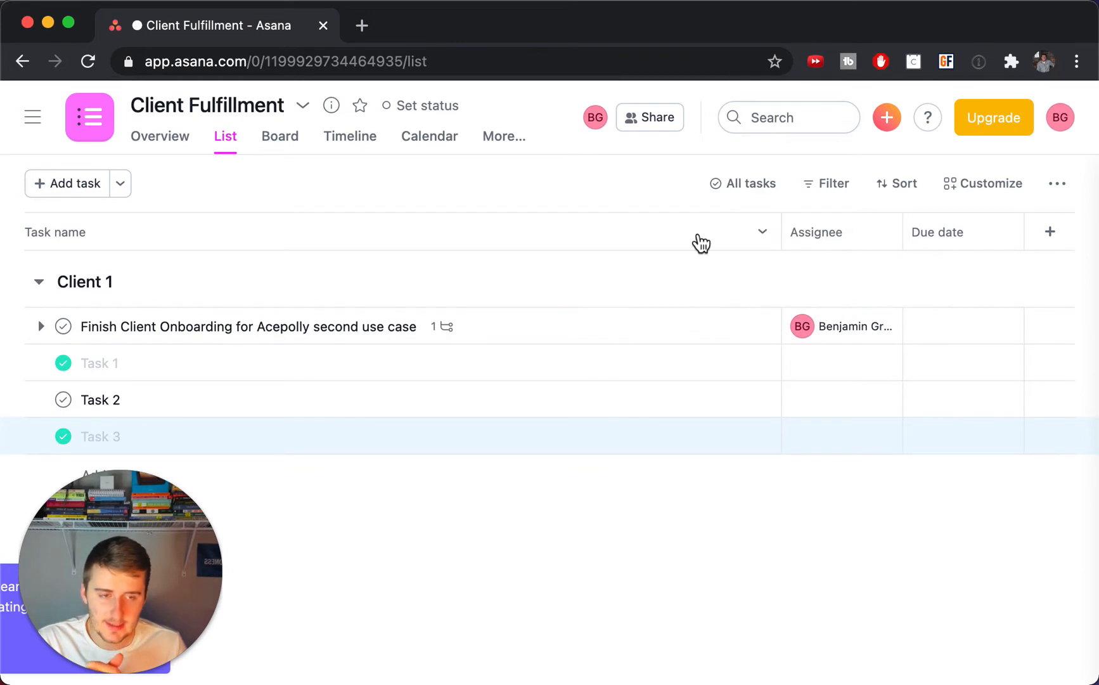
{"action": "left_click", "coordinate": [748, 183]}
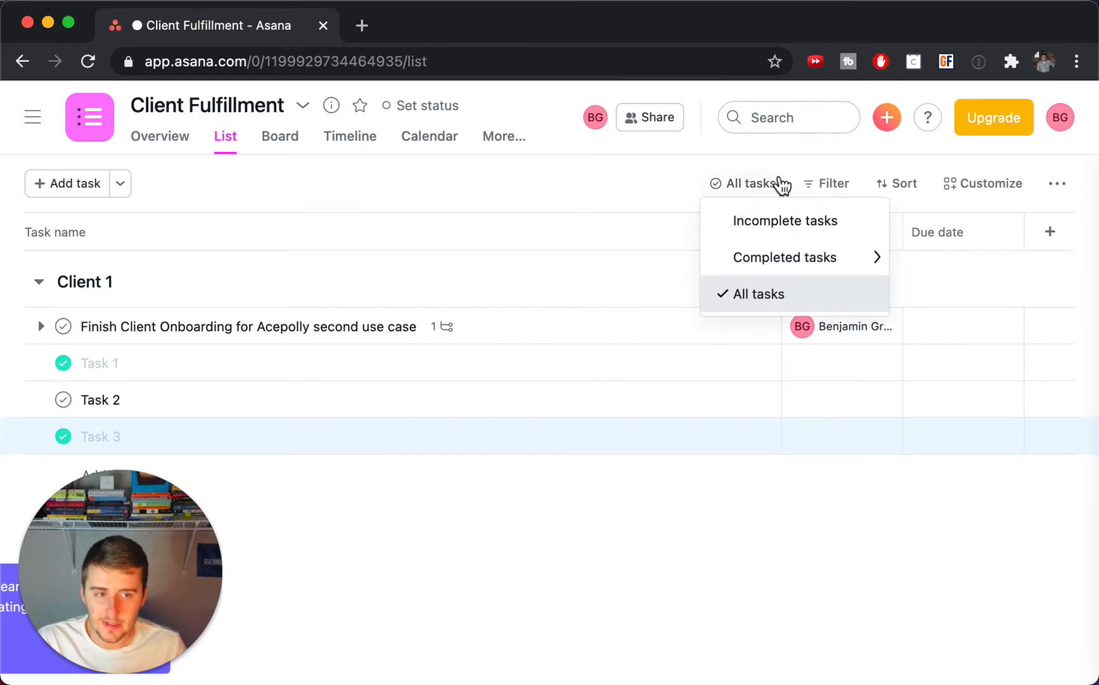
{"action": "mouse_move", "coordinate": [785, 258]}
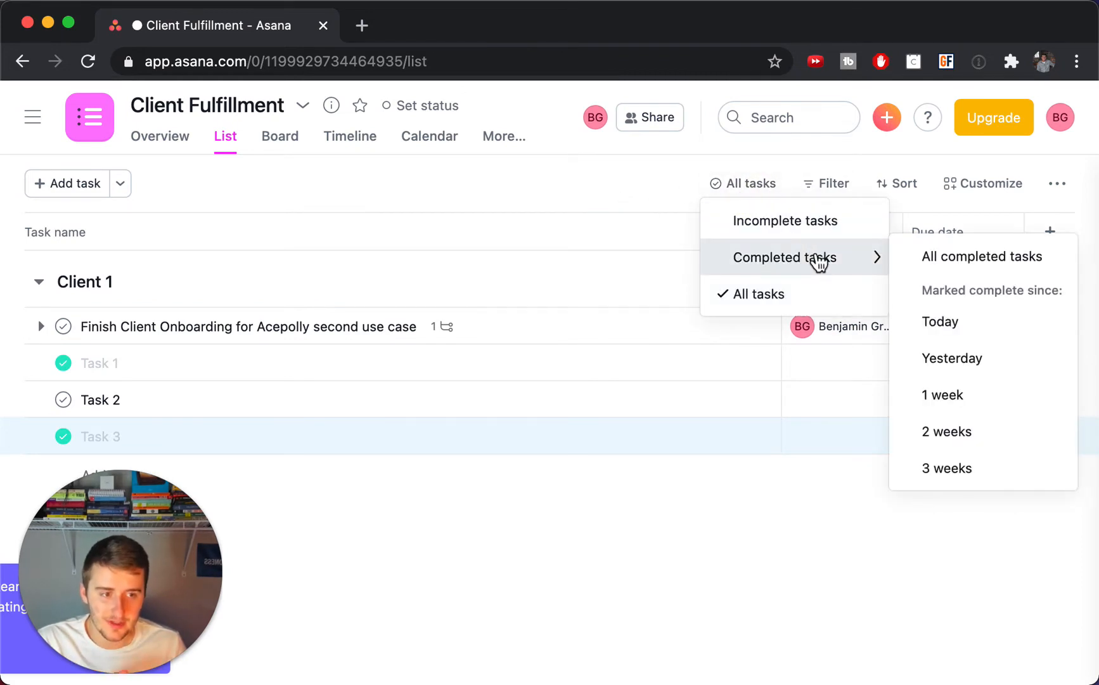
{"action": "mouse_move", "coordinate": [982, 256]}
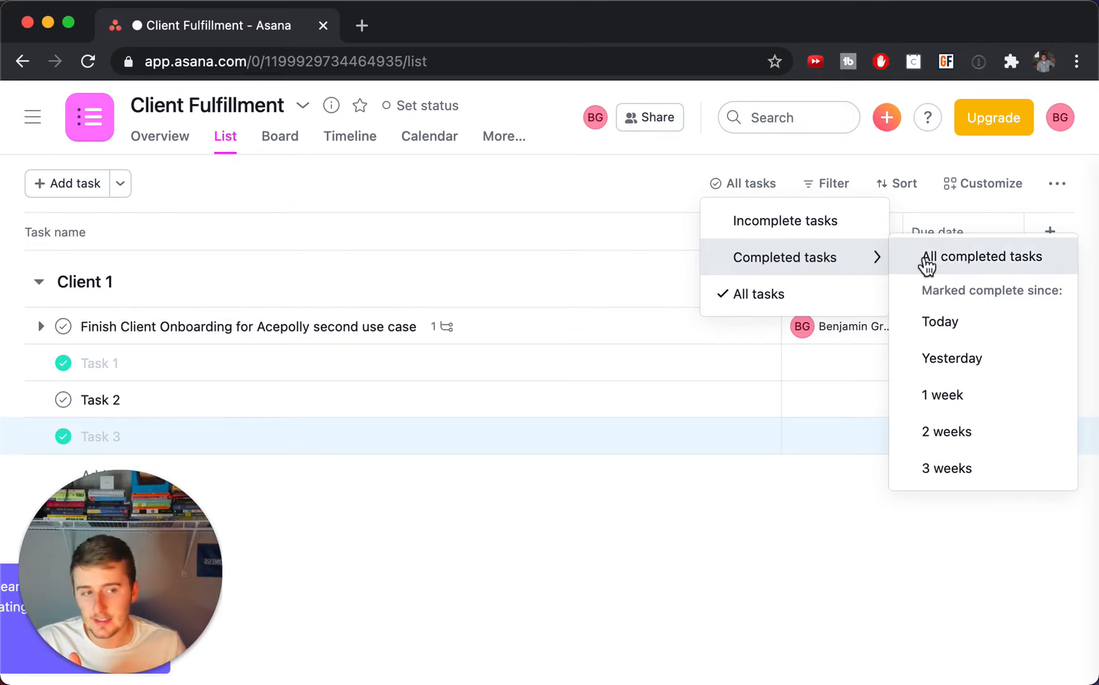
{"action": "mouse_move", "coordinate": [965, 265]}
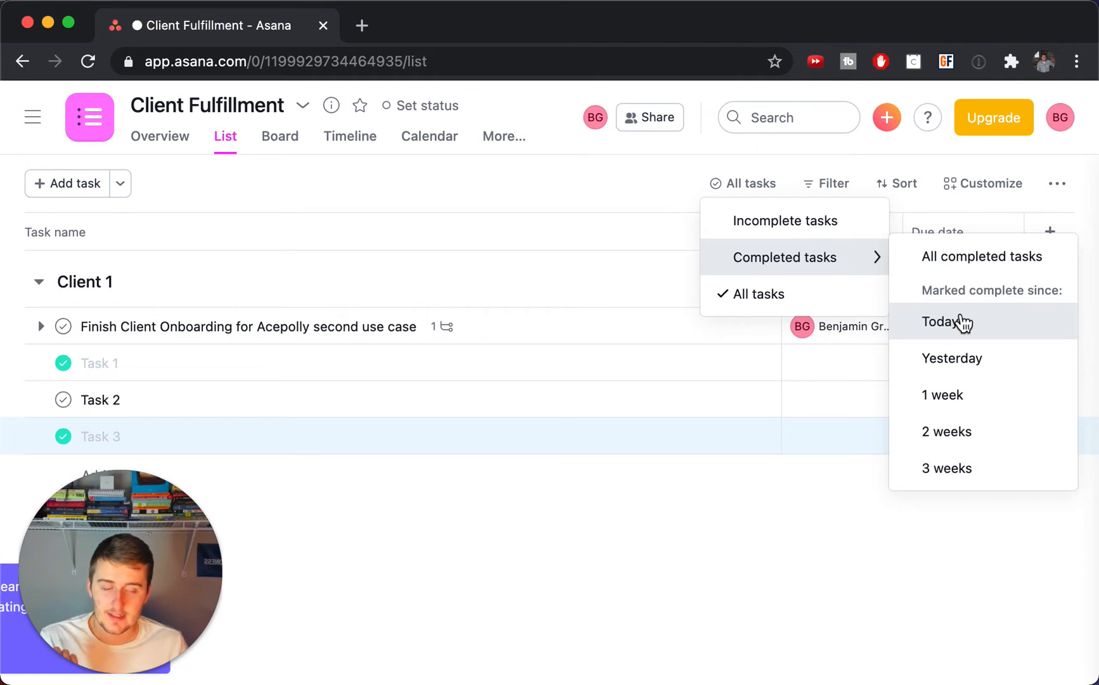
{"action": "mouse_move", "coordinate": [951, 430]}
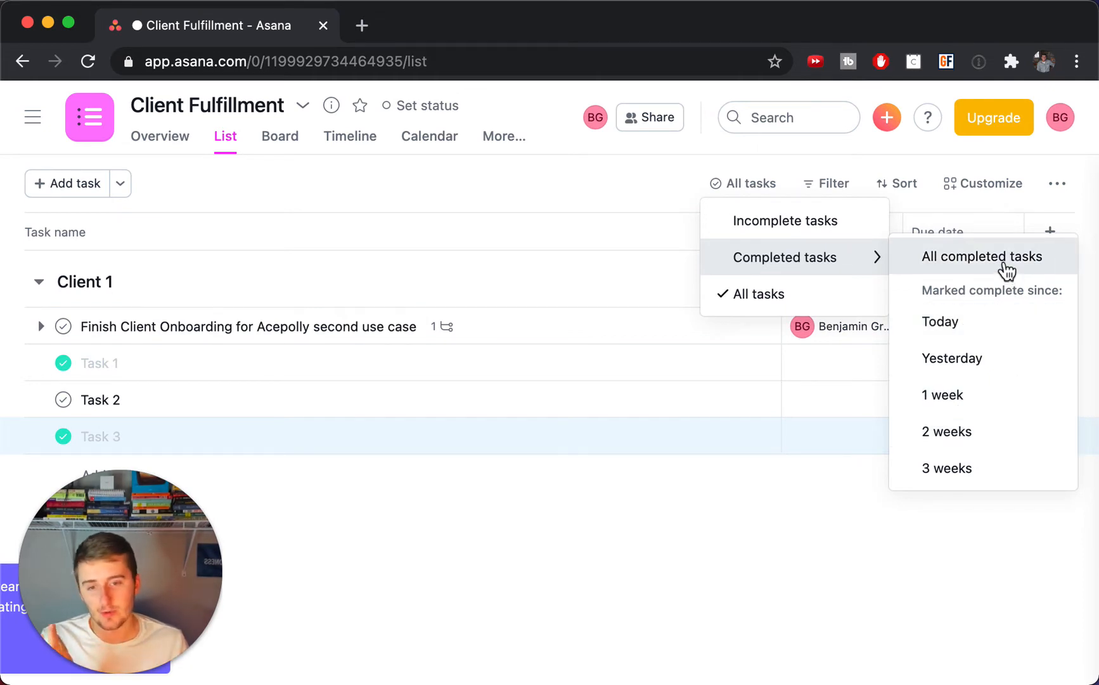
Show only completed tasks — Task 3 and Task 1 under Client 1 — sorted by completion date
{"action": "left_click", "coordinate": [983, 256]}
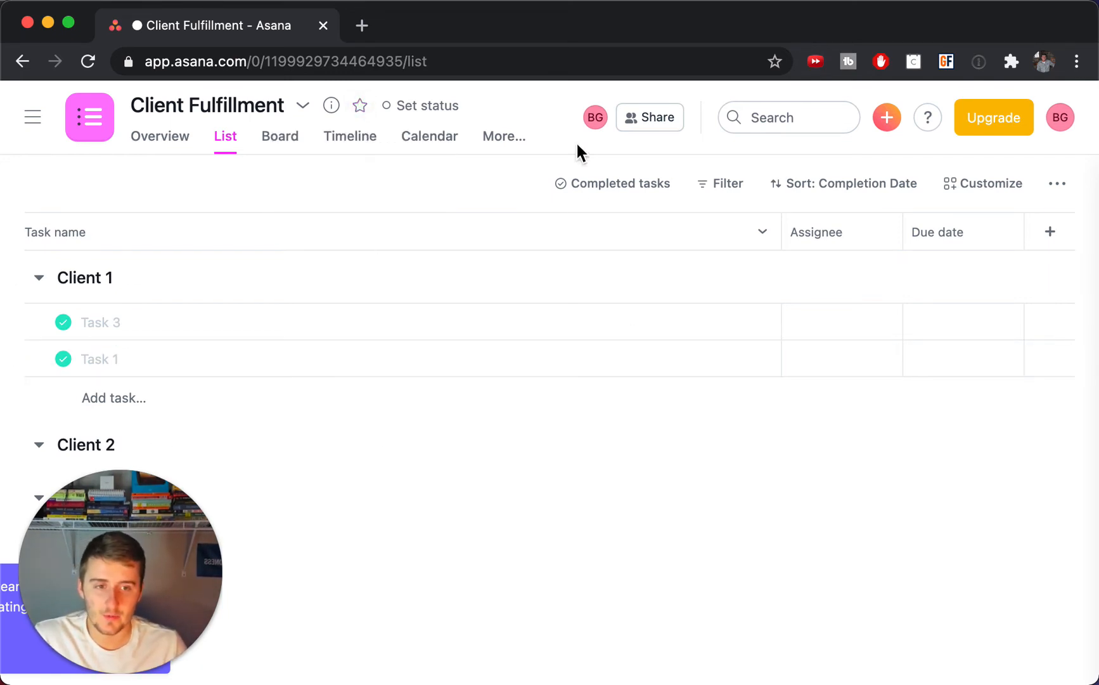
{"action": "mouse_move", "coordinate": [612, 182]}
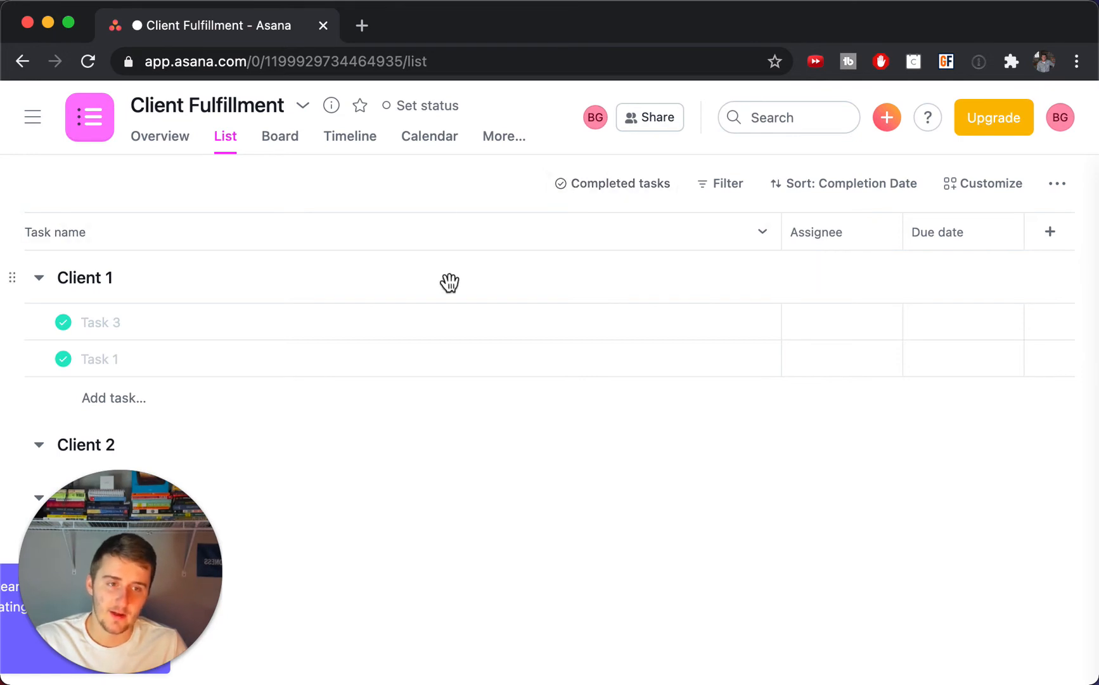
{"action": "mouse_move", "coordinate": [1058, 184]}
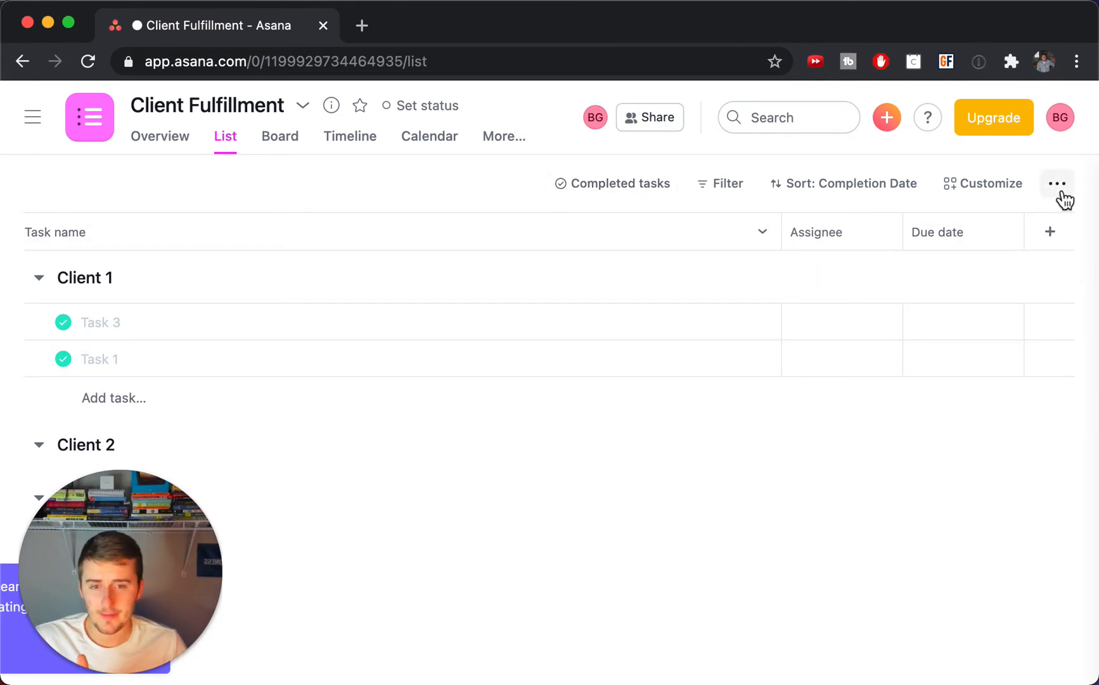
{"action": "left_click", "coordinate": [1058, 183]}
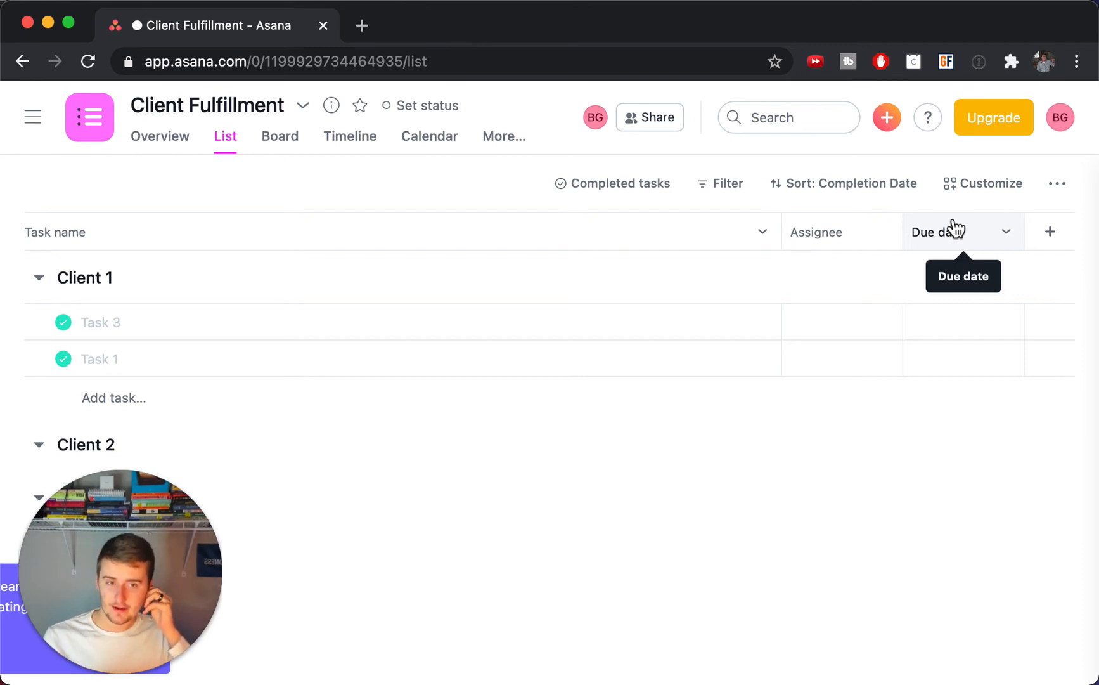
Switch the completion filter back to All tasks, removing the completion-date sort
{"action": "left_click", "coordinate": [619, 184]}
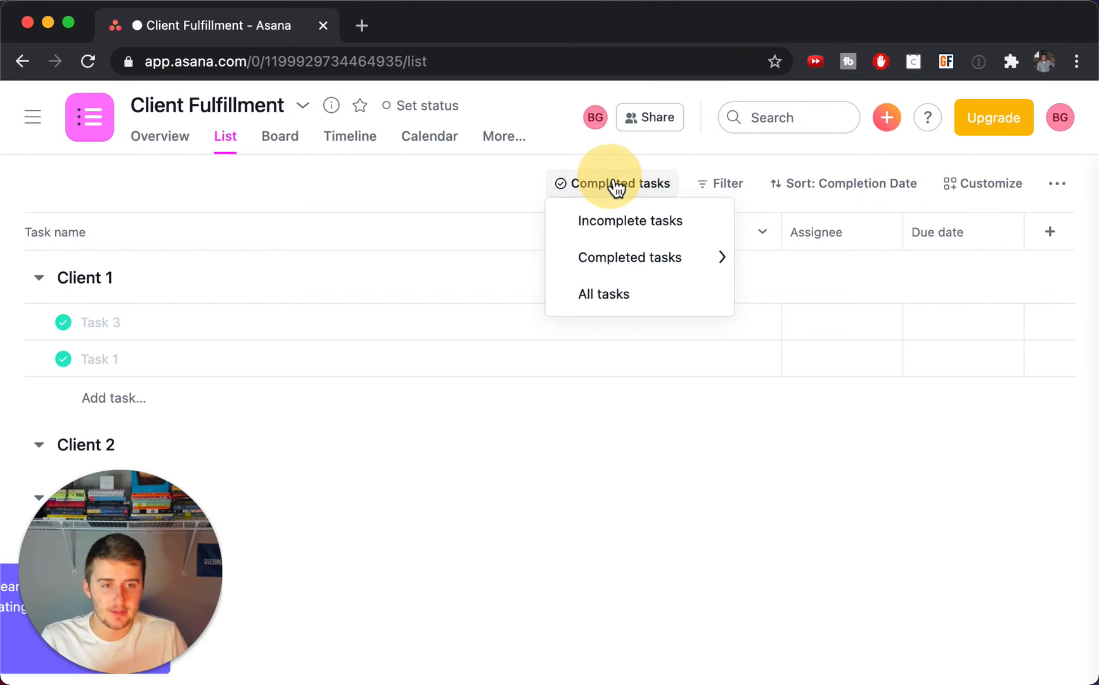
{"action": "mouse_move", "coordinate": [630, 221]}
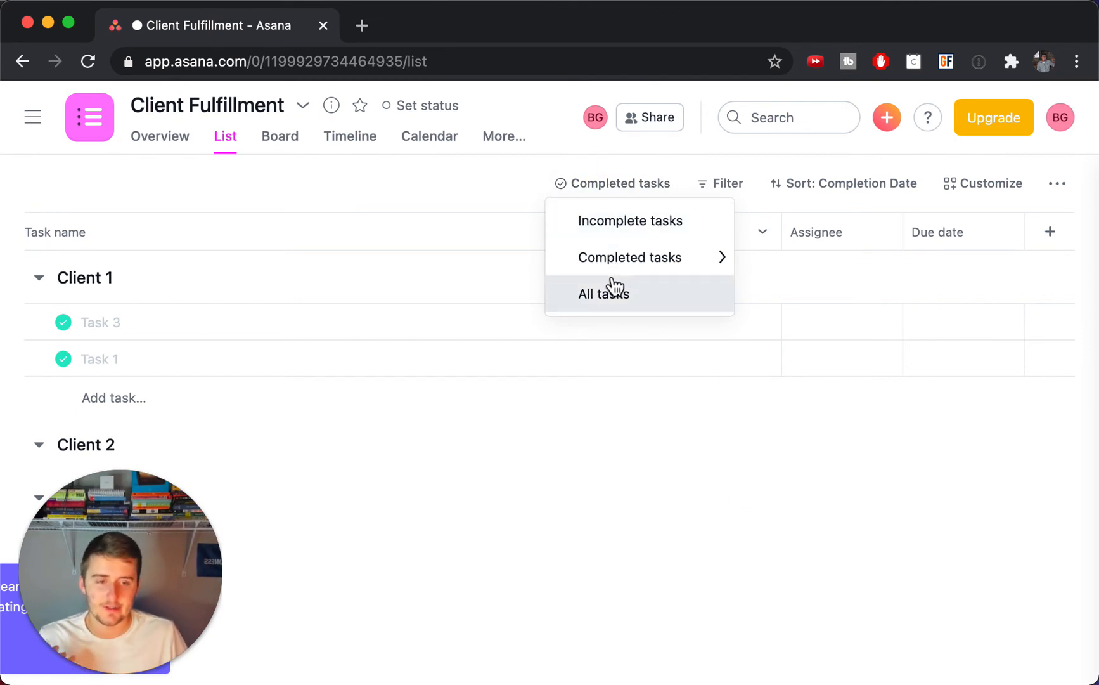
{"action": "left_click", "coordinate": [604, 292]}
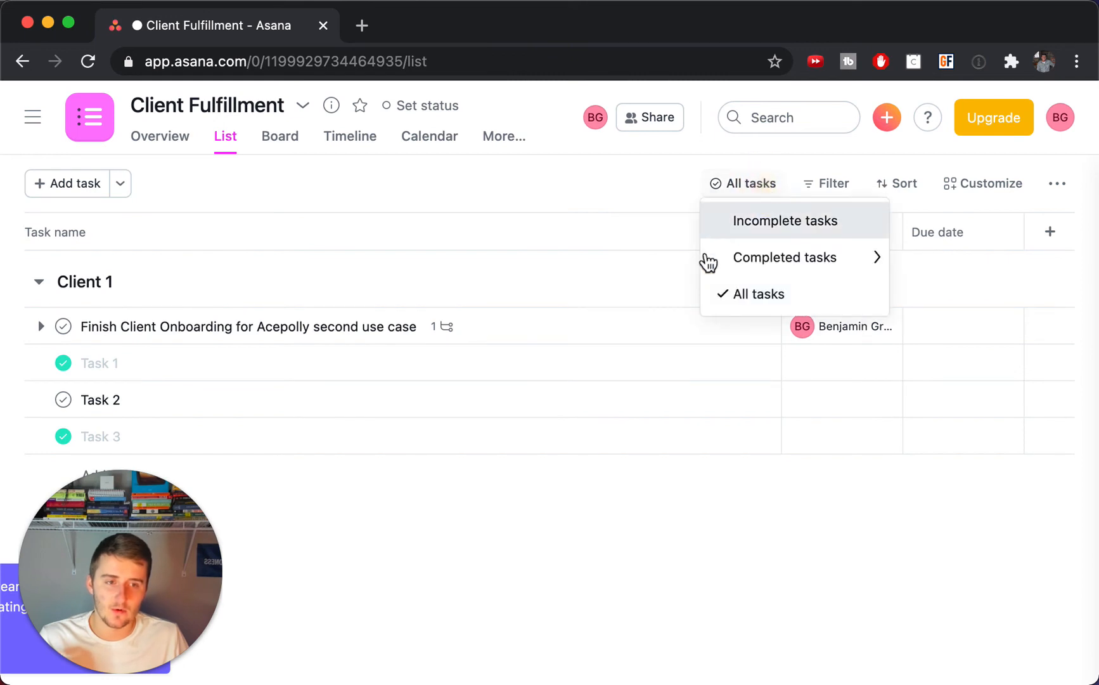